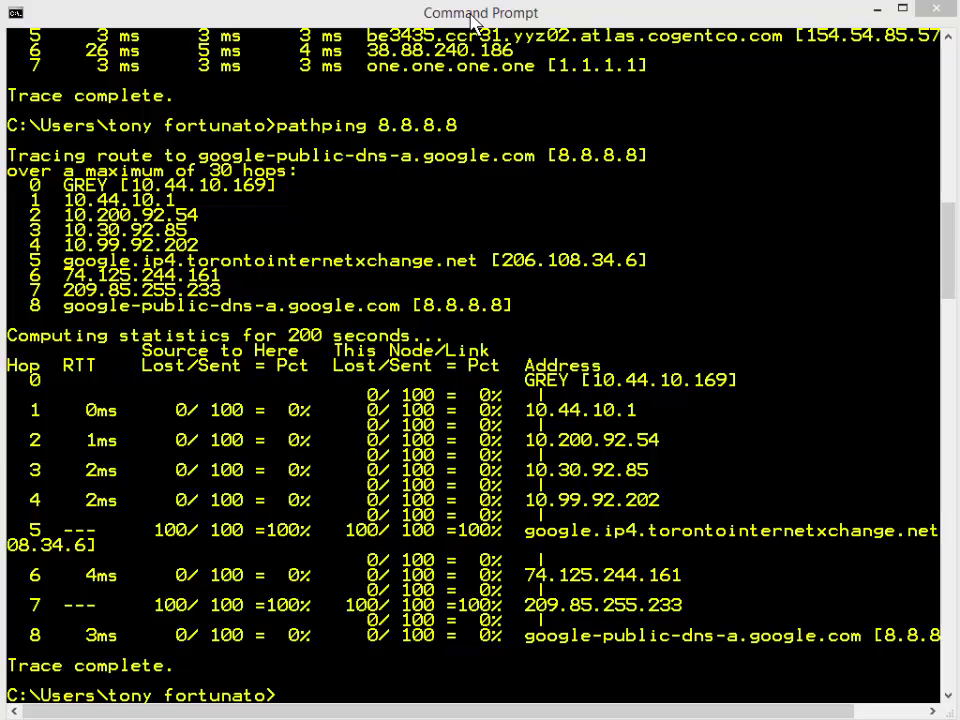
pyautogui.moveTo(588, 232)
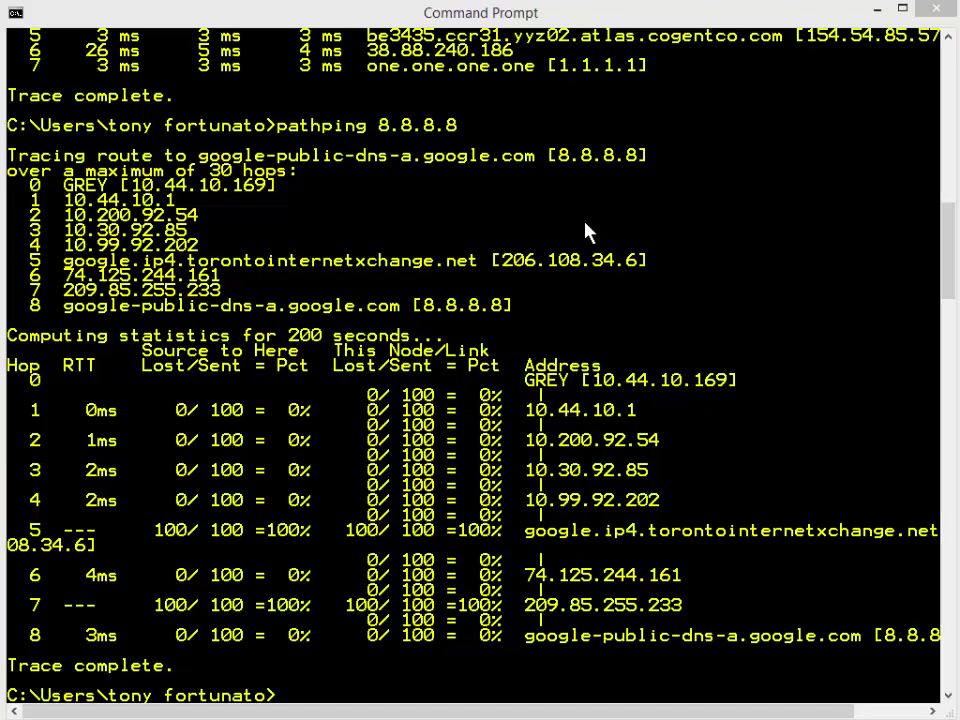
pyautogui.moveTo(502, 432)
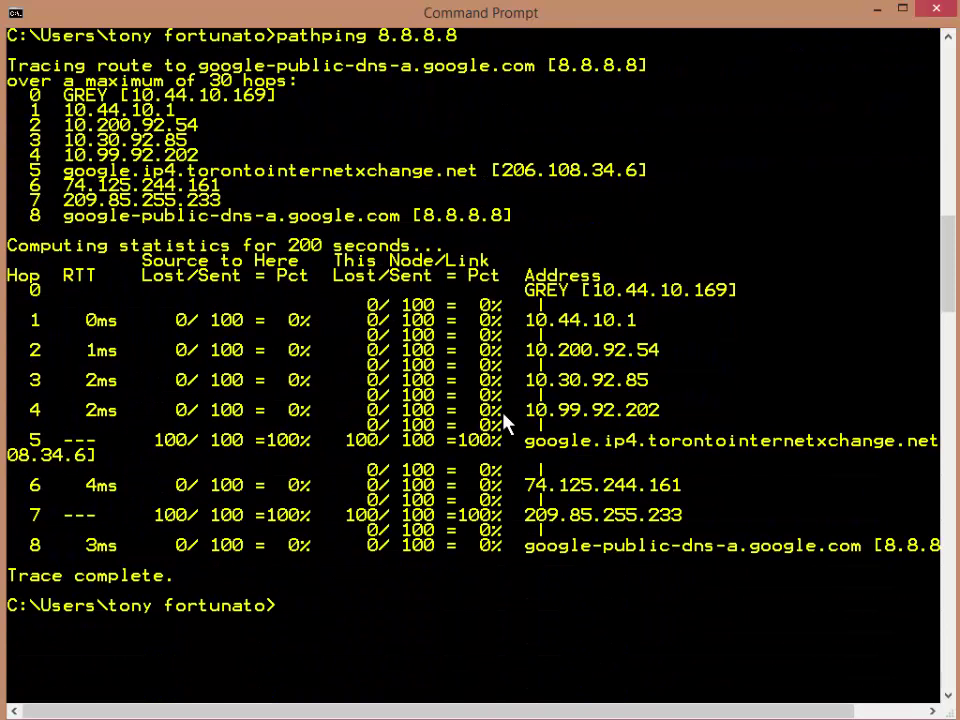
# Recall history past pathping 8.8.8.8 until nslookup thetechfirm.com sits at the prompt.
pyautogui.write('pathping 8.8.8.8')
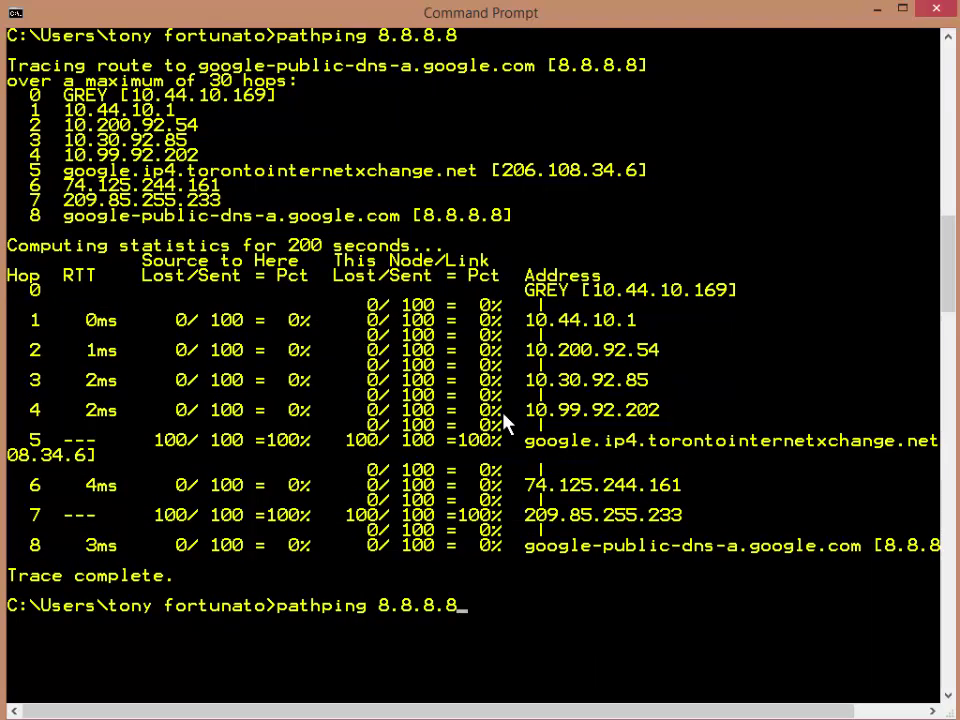
pyautogui.write('nslookup thetechfirm.com')
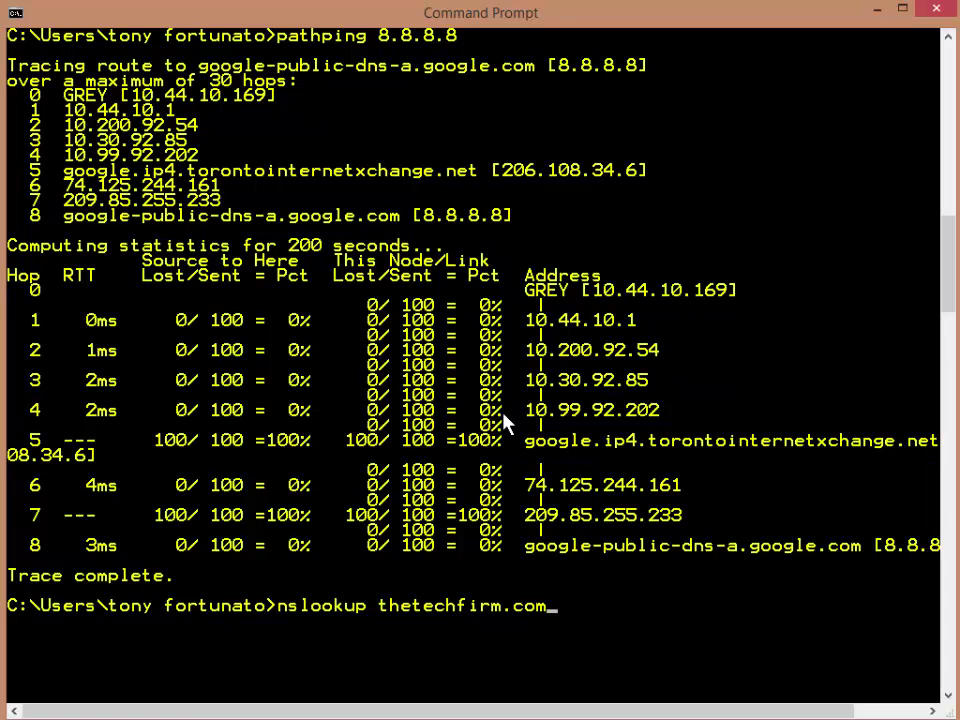
# Run the recalled nslookup thetechfirm.com, returning address 74.208.236.106.
pyautogui.press('f7')
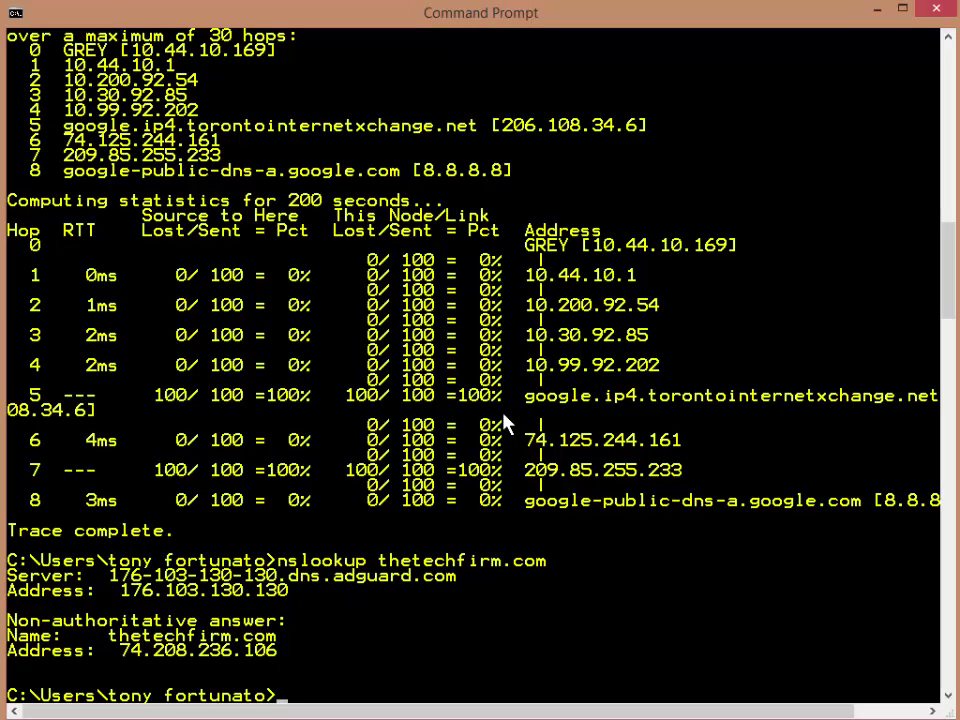
# Rerun ping 8.8.8.8 from history: four replies, 0% loss, 3 ms average.
pyautogui.press('F7')
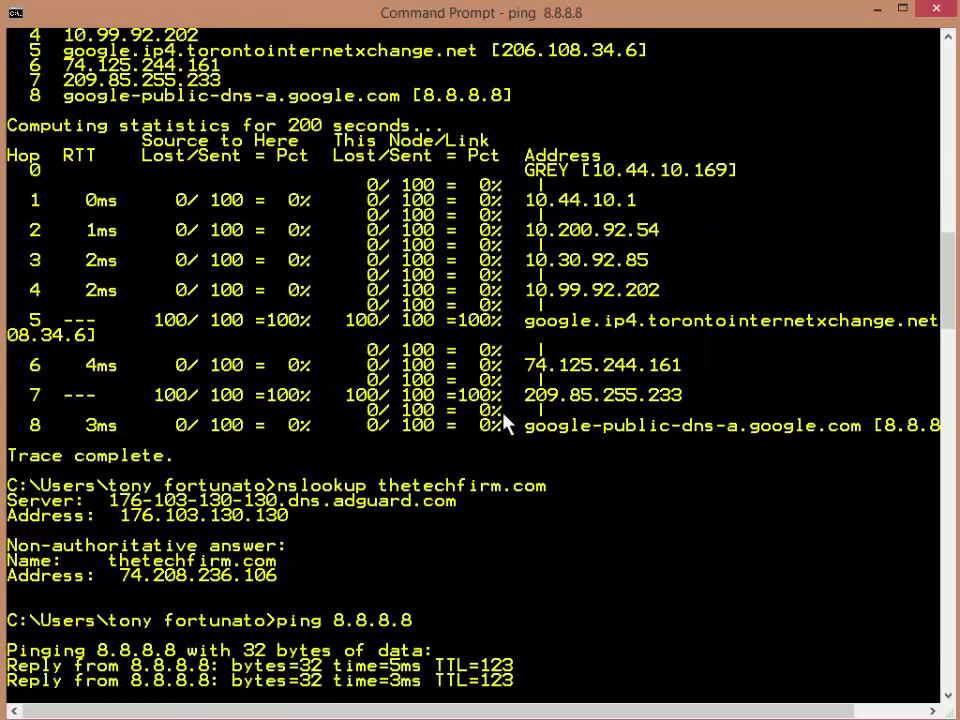
pyautogui.scroll(-3)
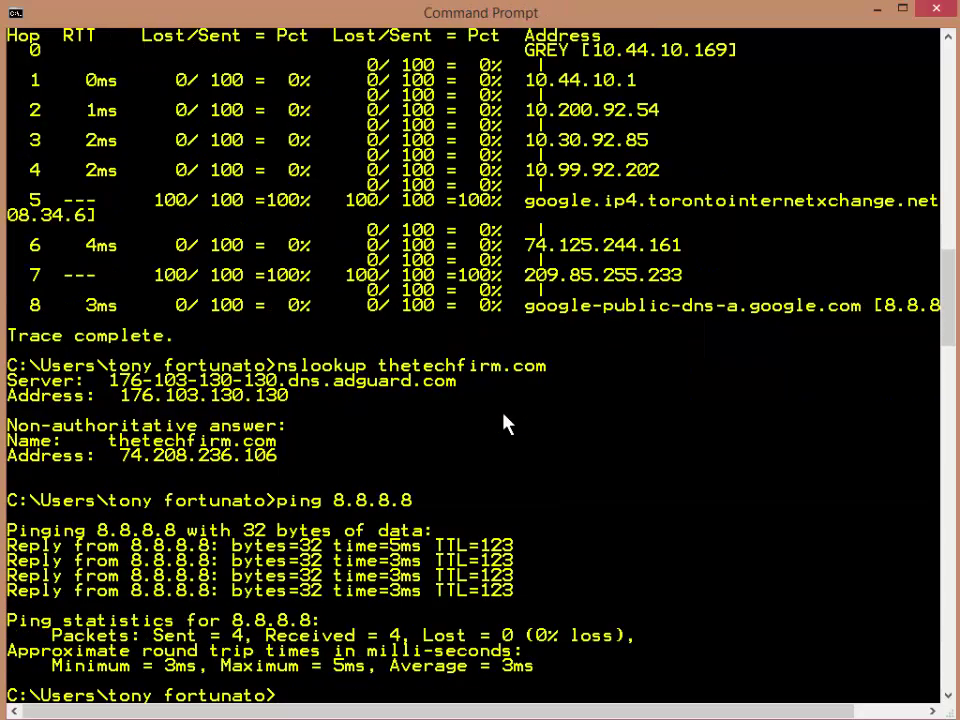
pyautogui.moveTo(686, 580)
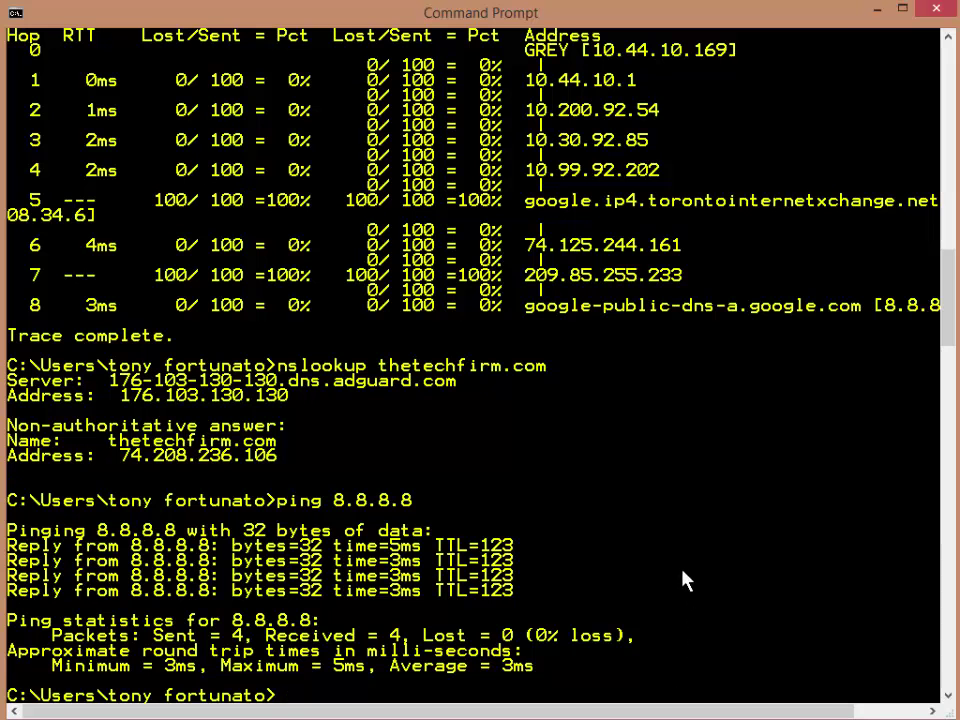